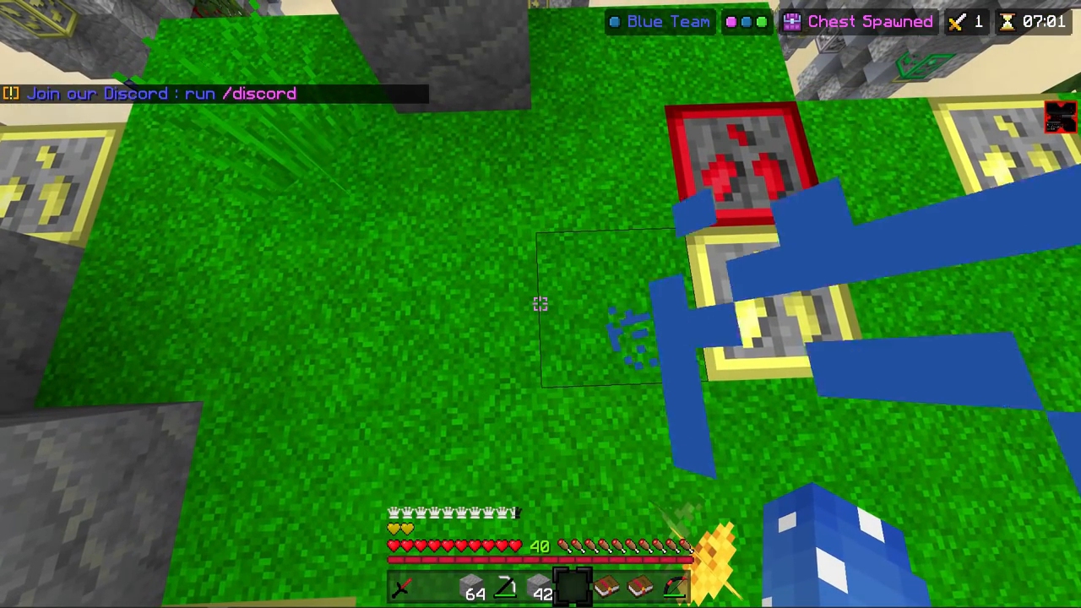
{"action": "mouse_move", "coordinate": [541, 304]}
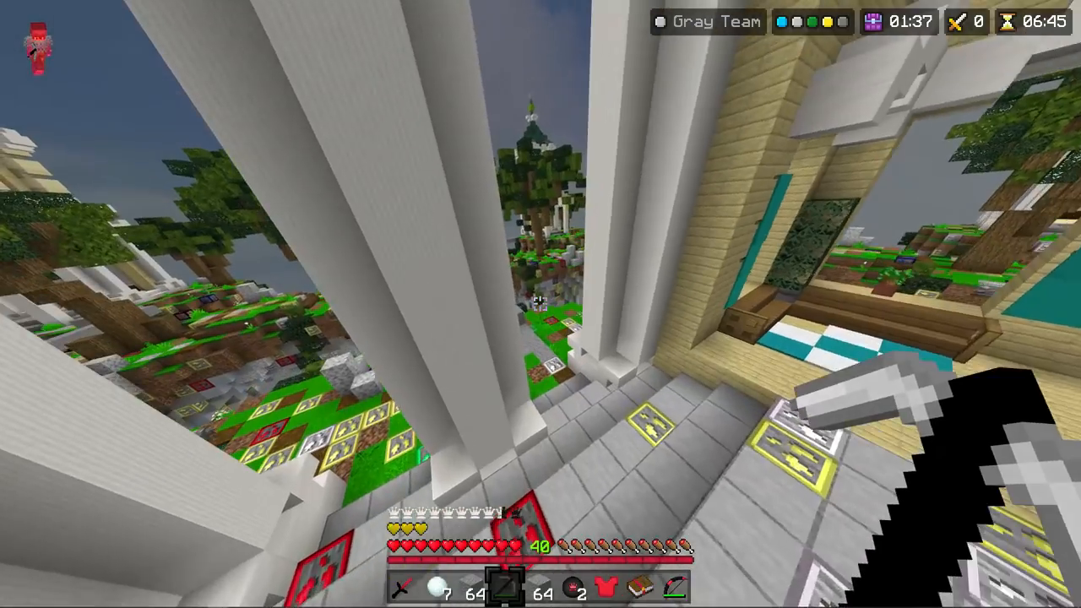